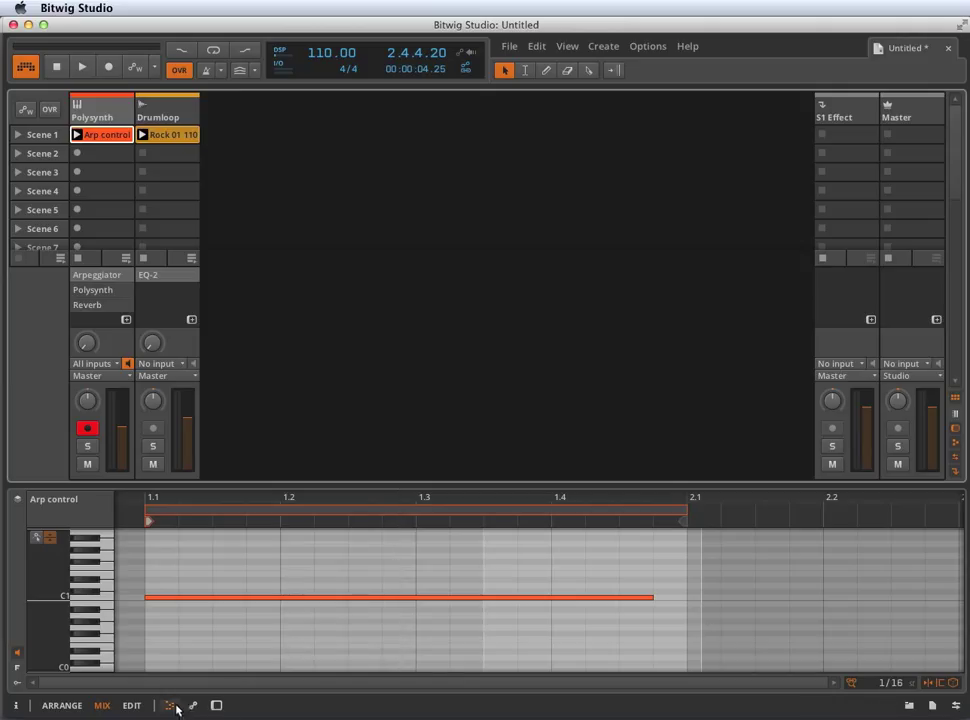
# - Show the Drumloop track's EQ-2 device in the lower panel instead of Arp control notes
pyautogui.click(192, 705)
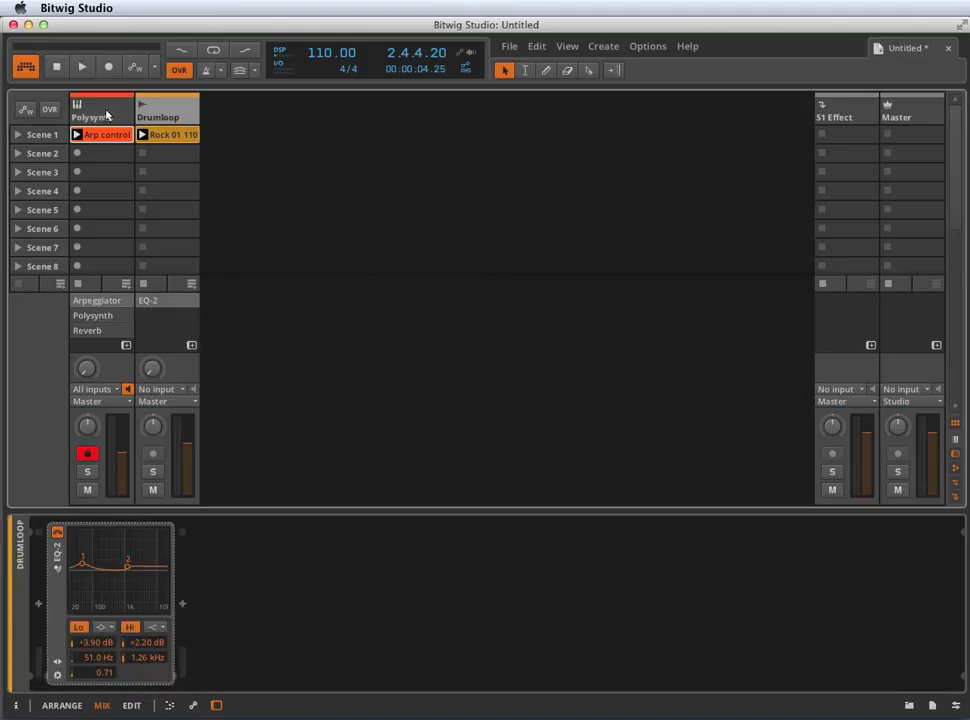
pyautogui.click(92, 110)
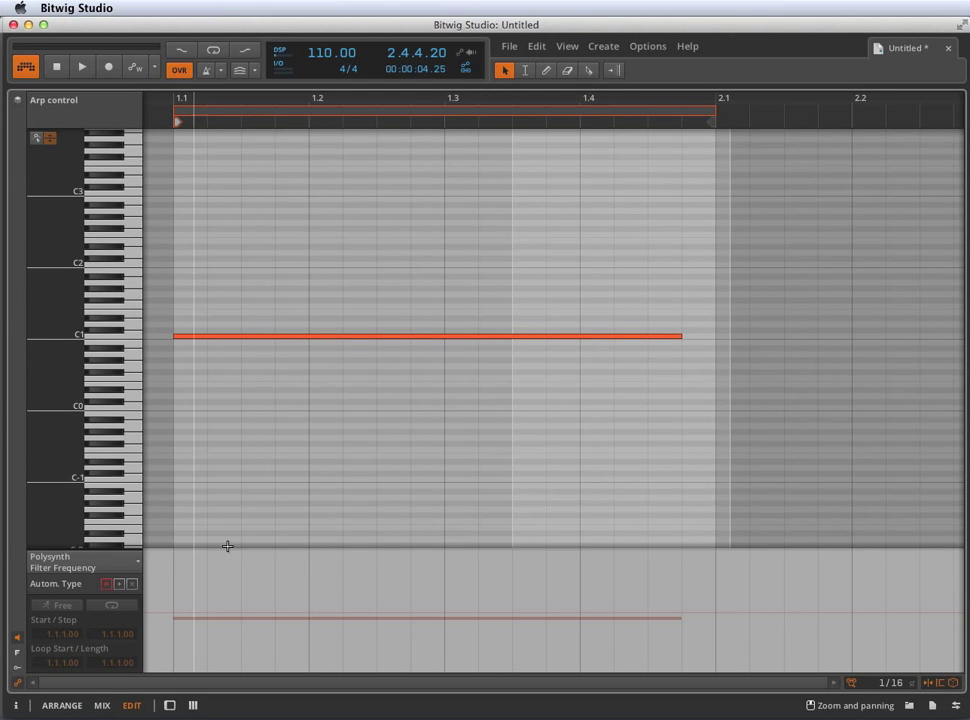
pyautogui.moveTo(768, 534)
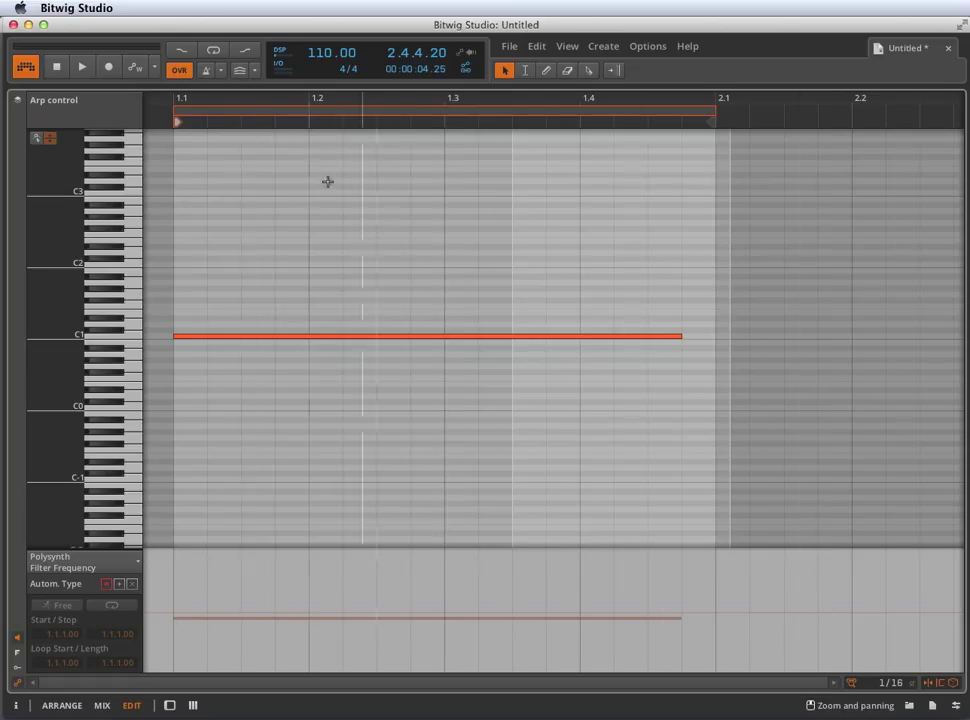
# - Bring up the Polysynth devices, then return to the mix view with the Arp control note below
pyautogui.click(170, 705)
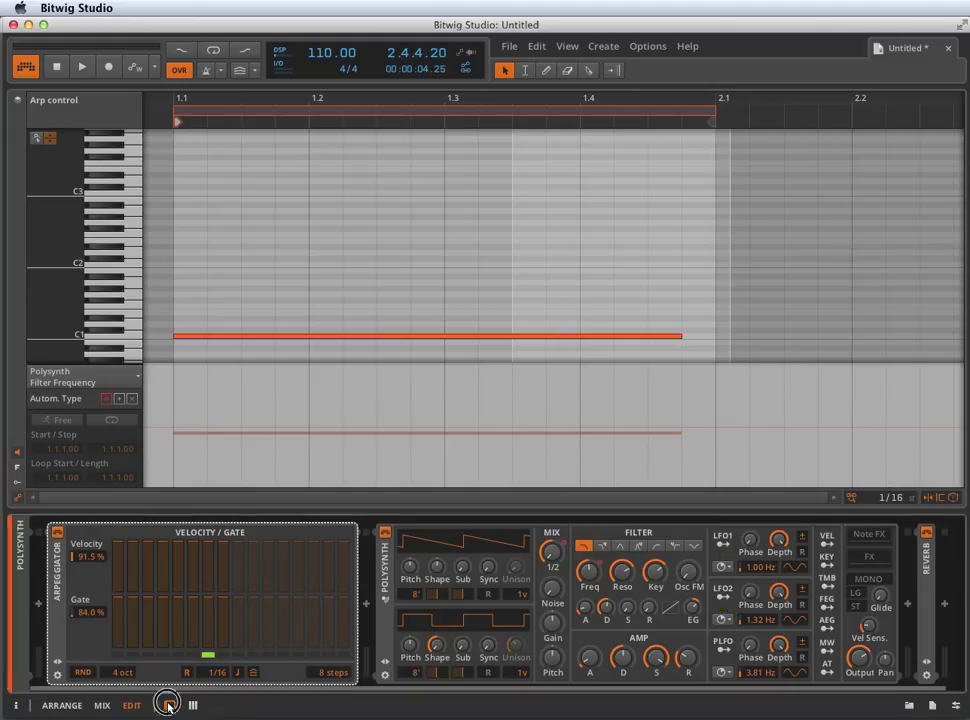
pyautogui.click(102, 705)
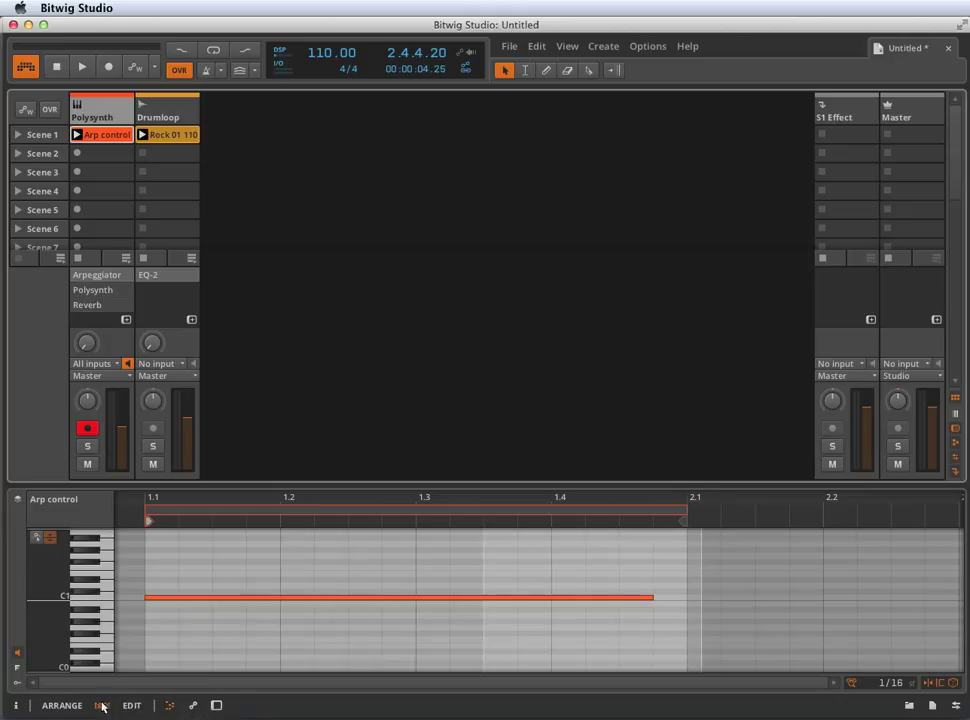
# - Show the arrangement timeline with Polysynth, Drumloop, S1 Effect and Master tracks above mixer strips
pyautogui.click(101, 705)
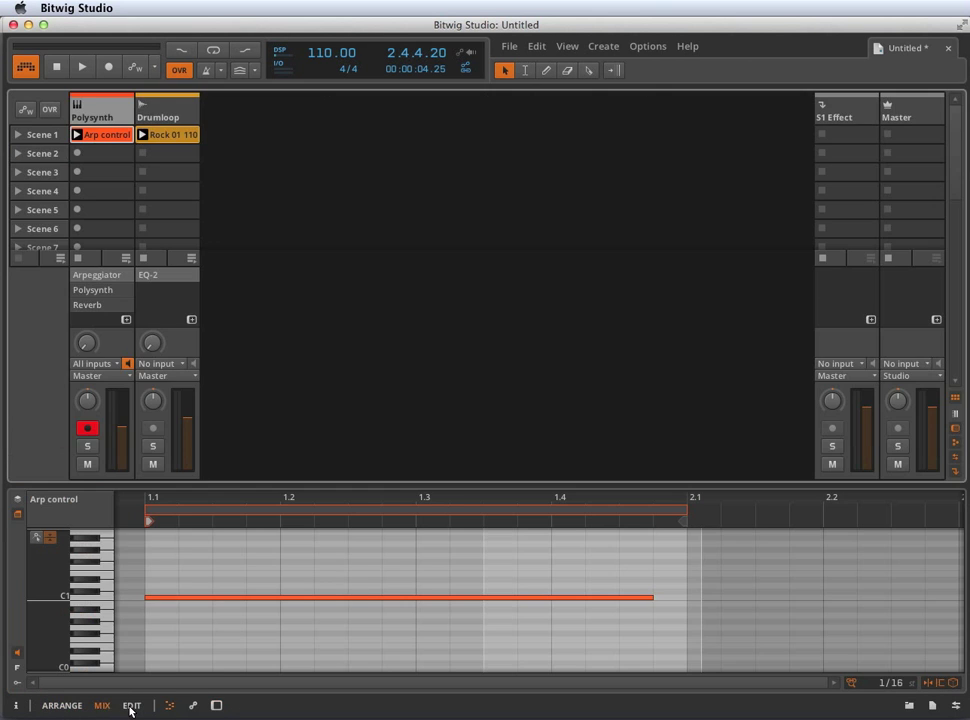
pyautogui.click(61, 705)
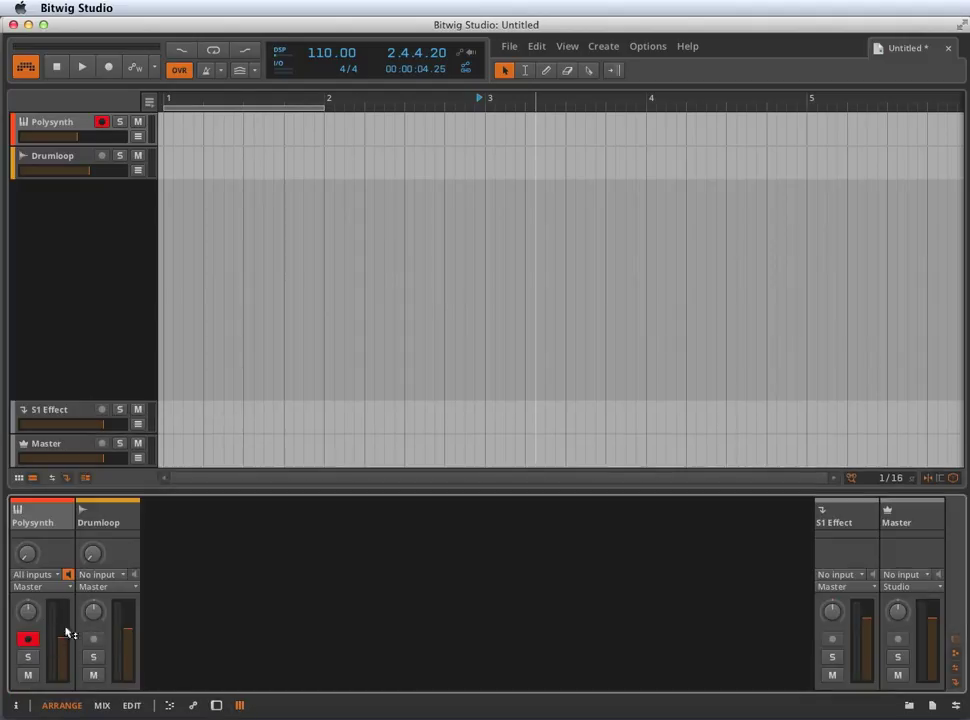
pyautogui.moveTo(197, 575)
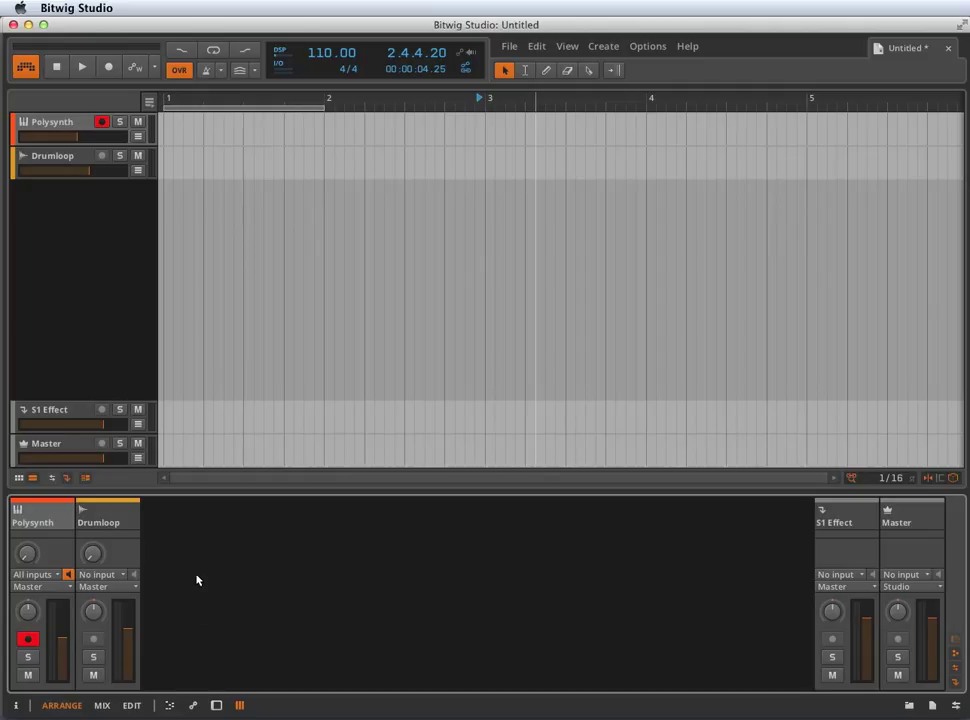
pyautogui.moveTo(234, 624)
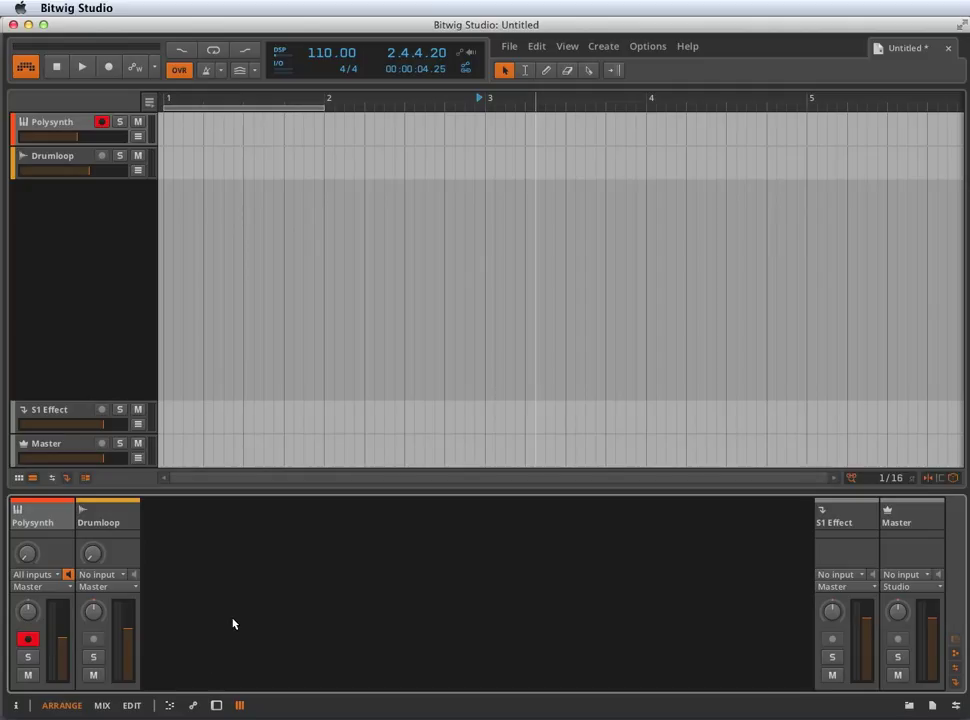
pyautogui.moveTo(115, 565)
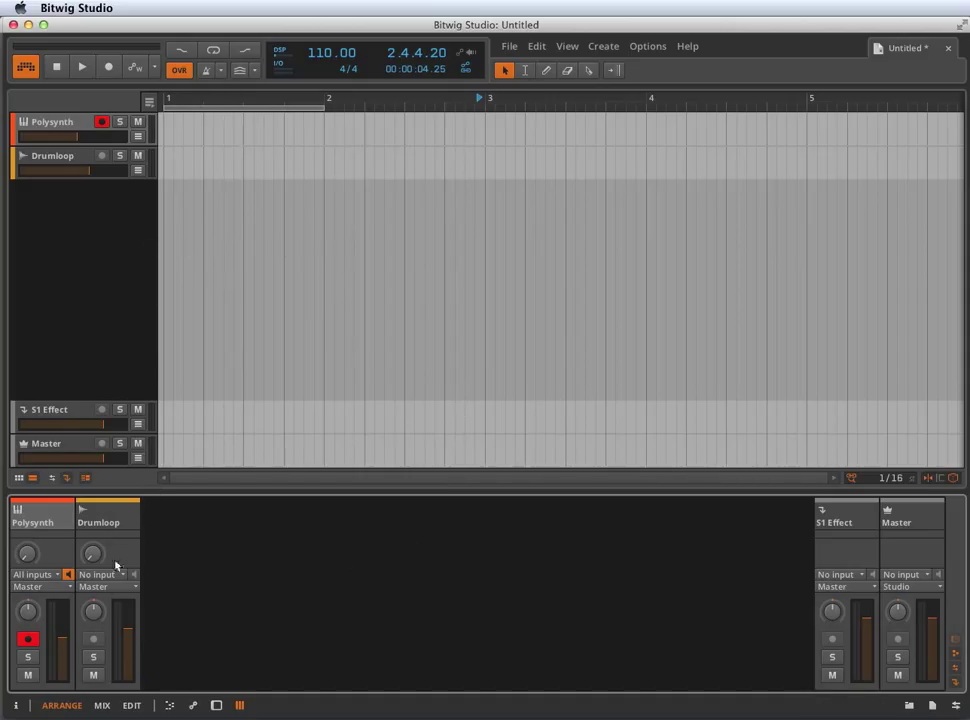
# - Return to the mix view, where track strips show level meters
pyautogui.click(101, 705)
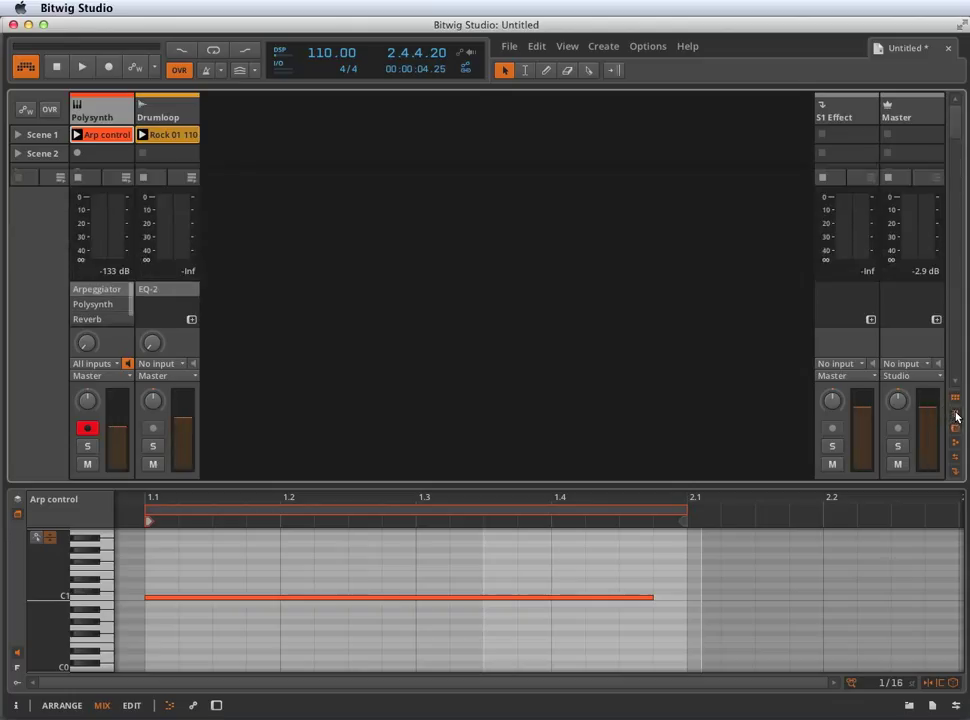
# - Hide the effect track and I/O sections, then show the arrangement with the clip launcher
pyautogui.click(955, 428)
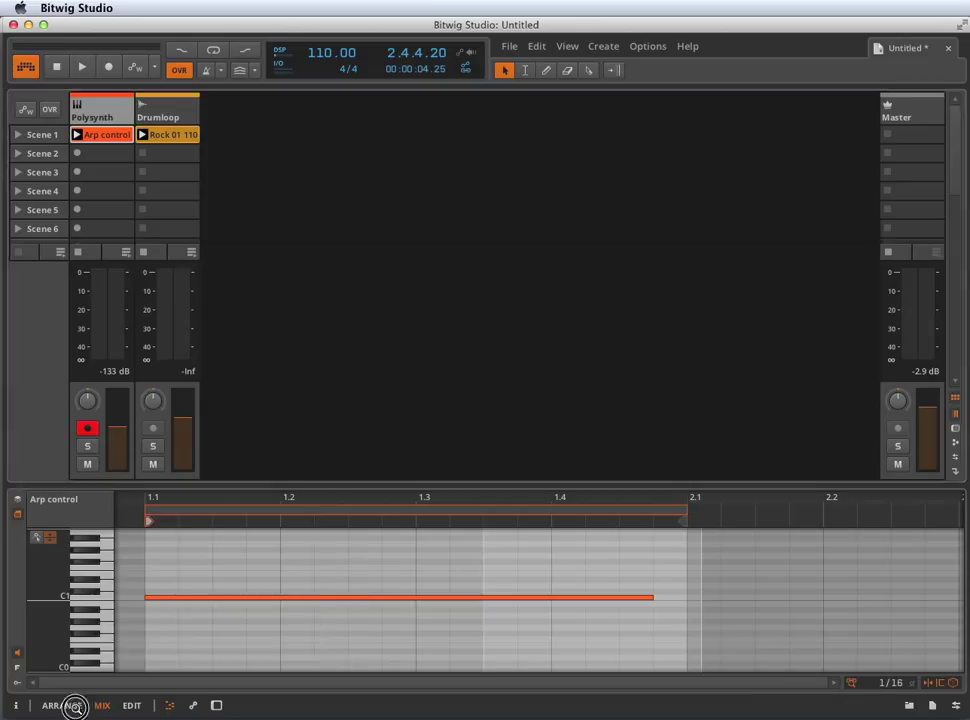
pyautogui.click(55, 705)
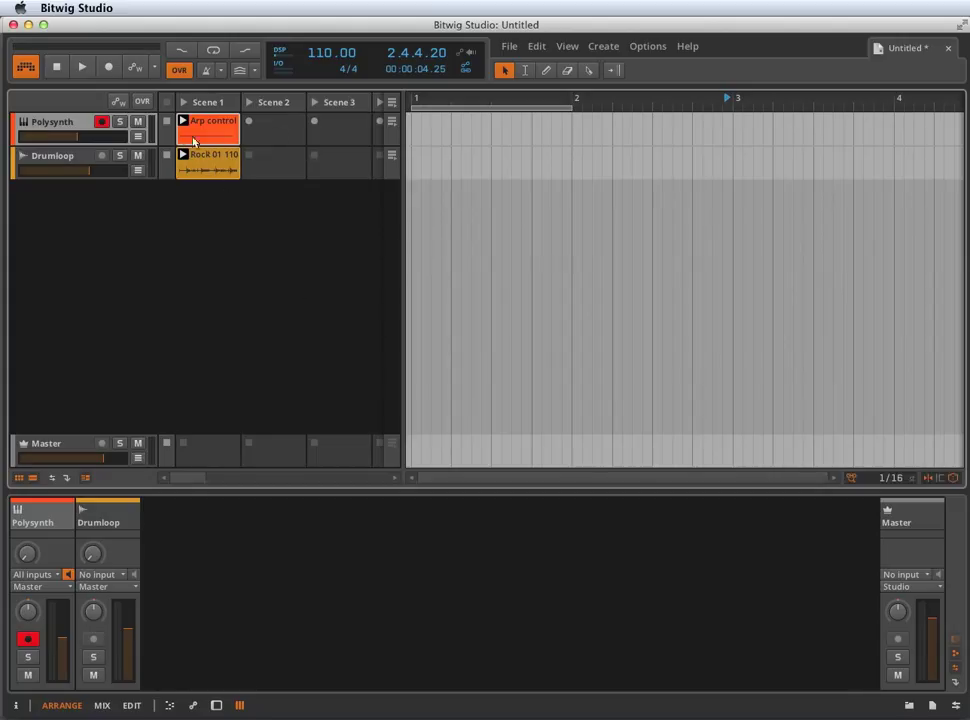
pyautogui.moveTo(368, 175)
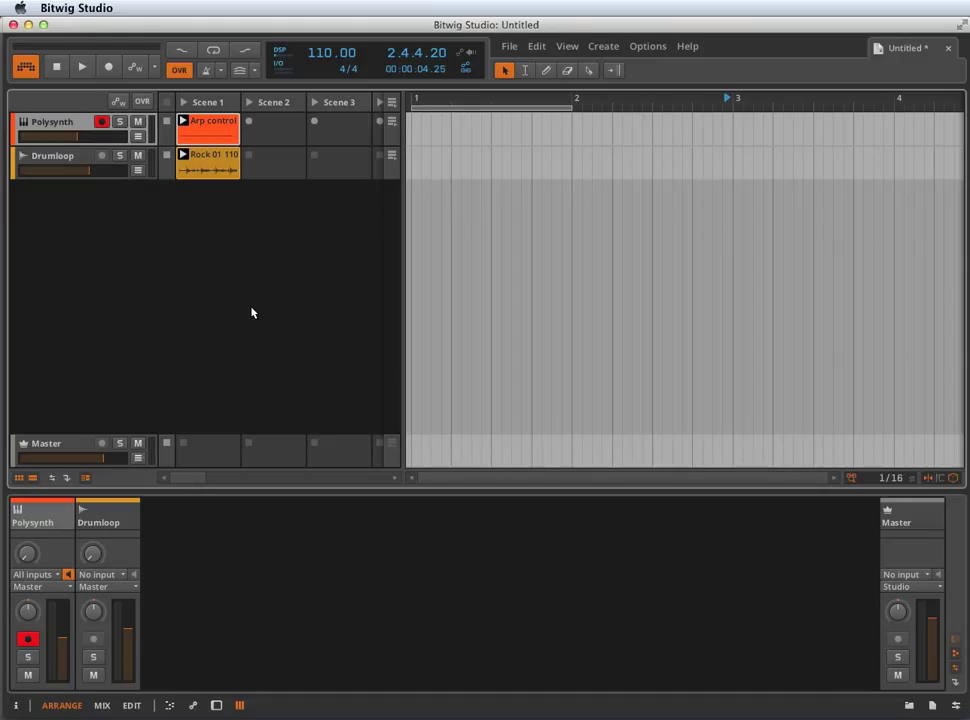
pyautogui.moveTo(250, 297)
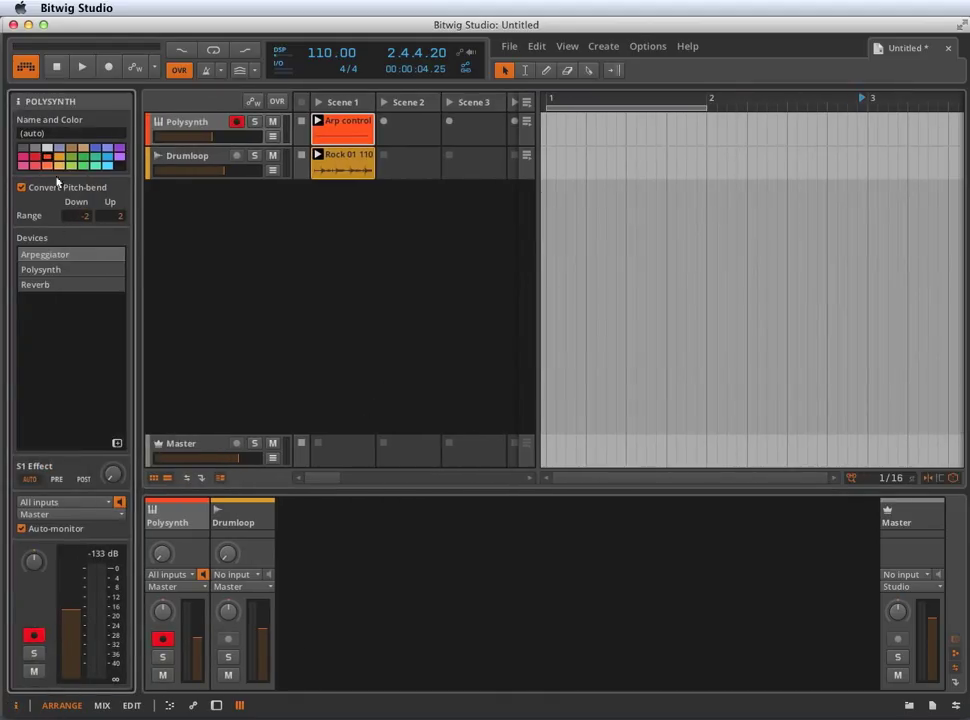
pyautogui.moveTo(97, 318)
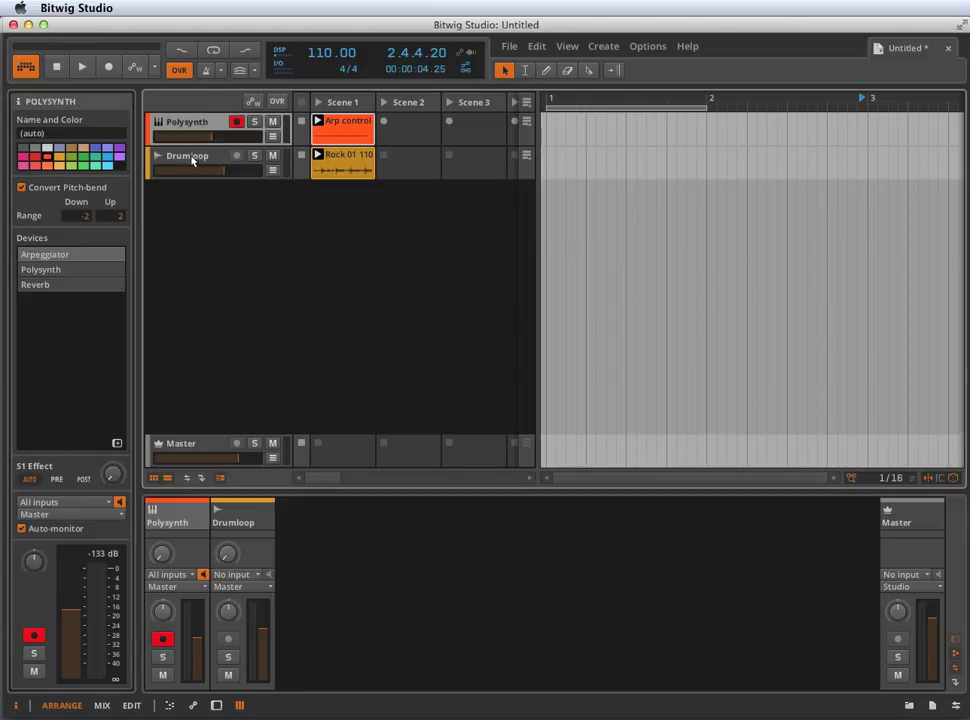
# - Inspect the Arp control and Rock 01 110 clips and Polysynth track, then edit Arp control's notes
pyautogui.click(345, 165)
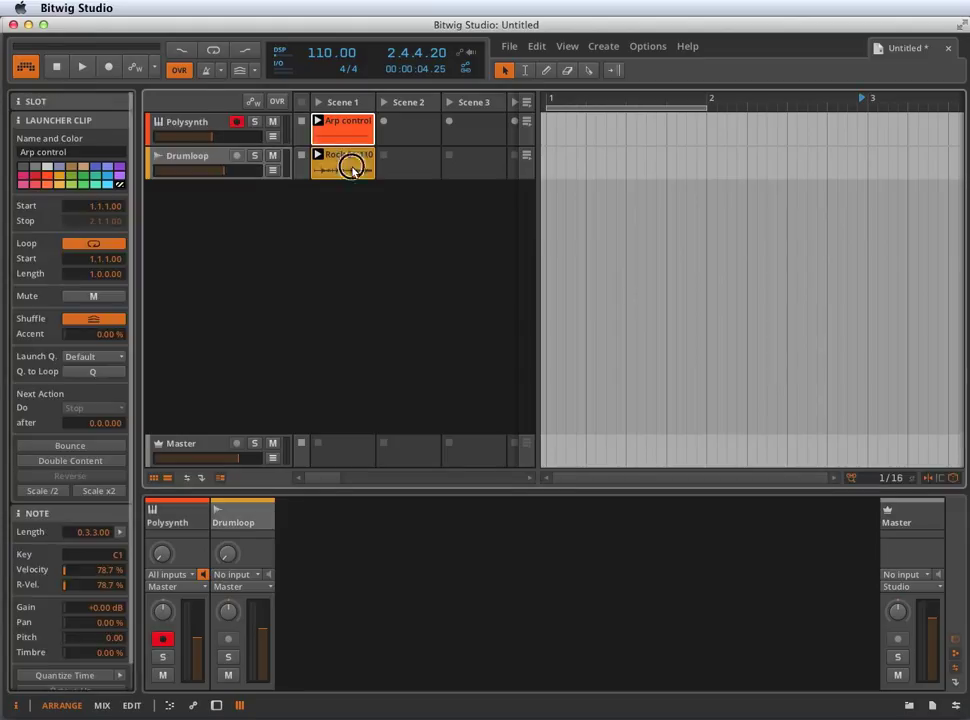
pyautogui.click(345, 168)
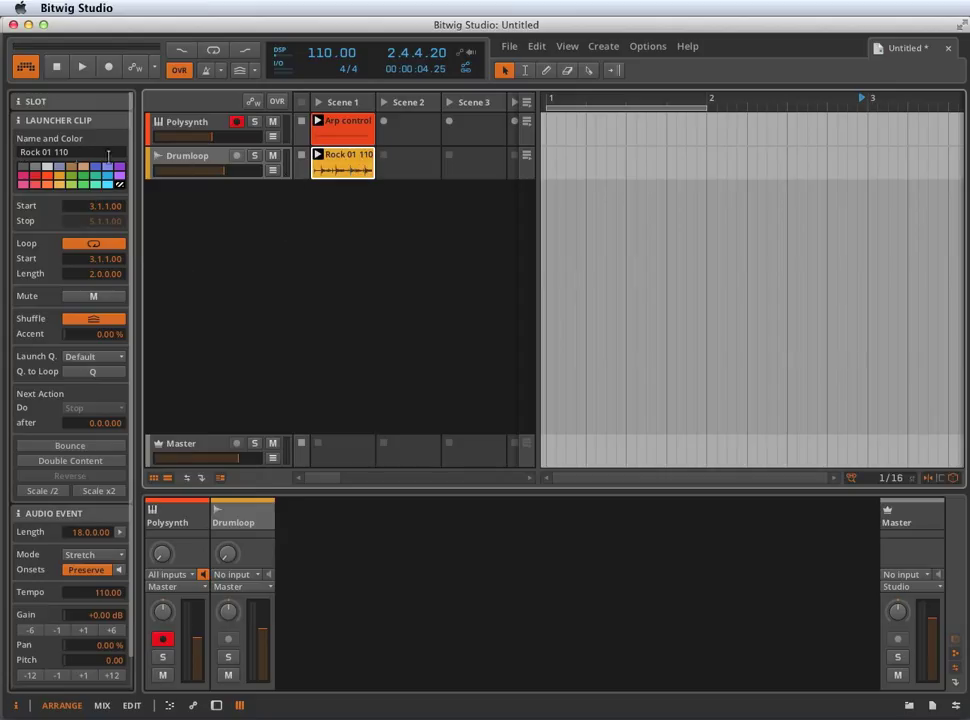
pyautogui.click(342, 120)
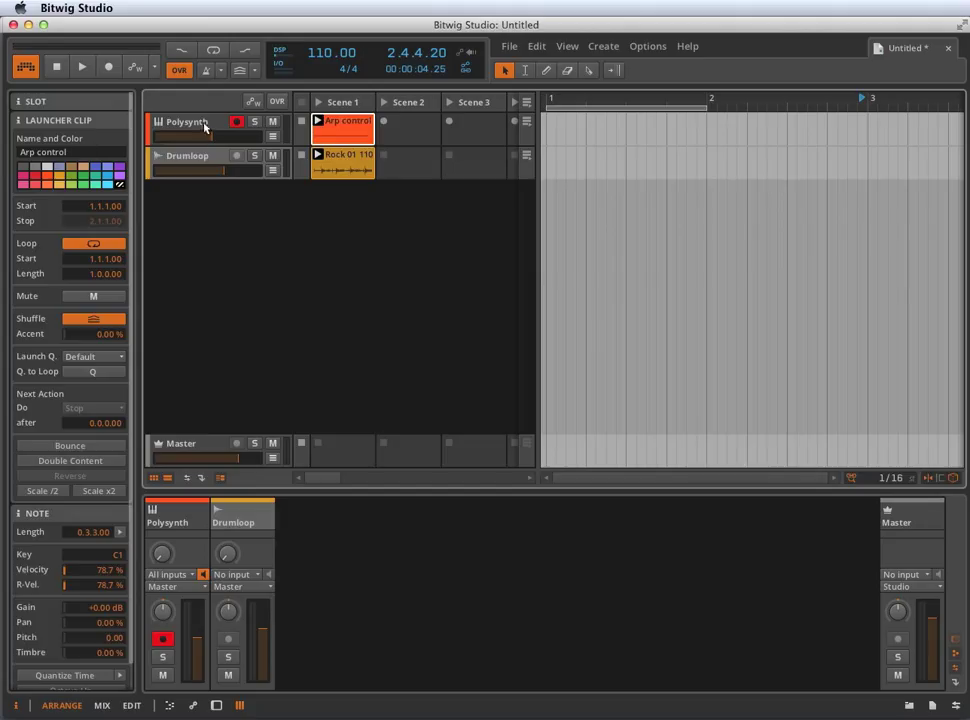
pyautogui.click(185, 121)
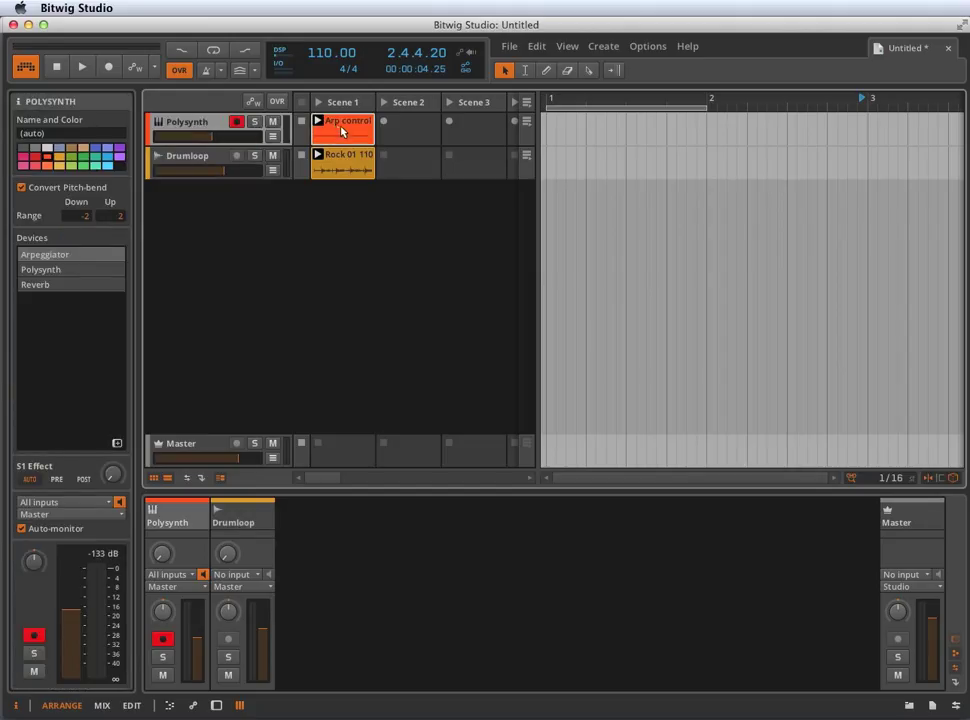
pyautogui.doubleClick(344, 128)
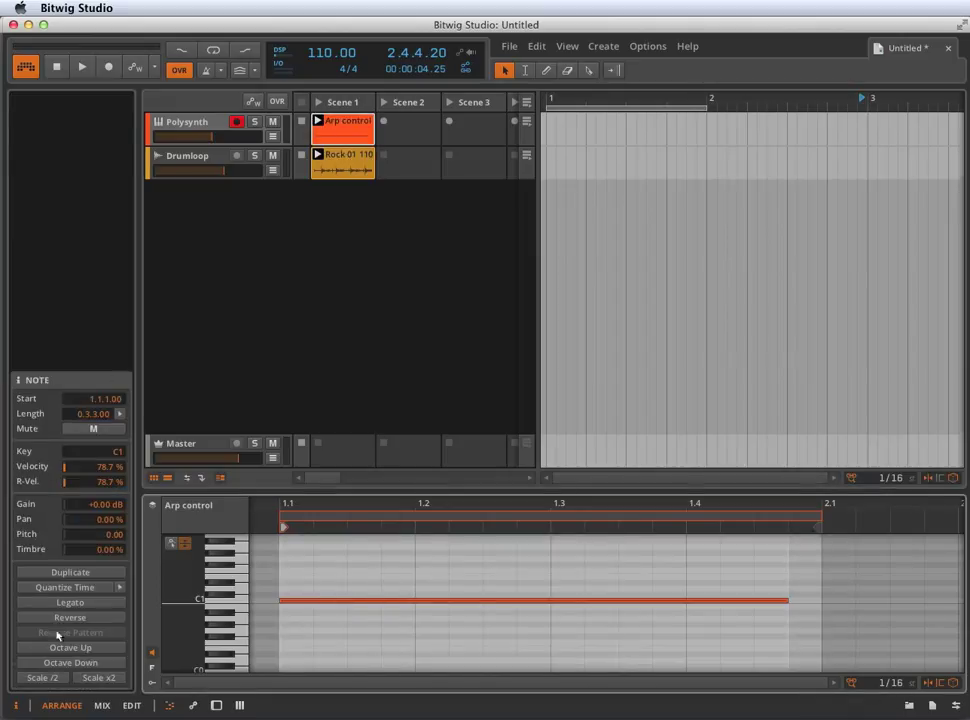
pyautogui.moveTo(310, 375)
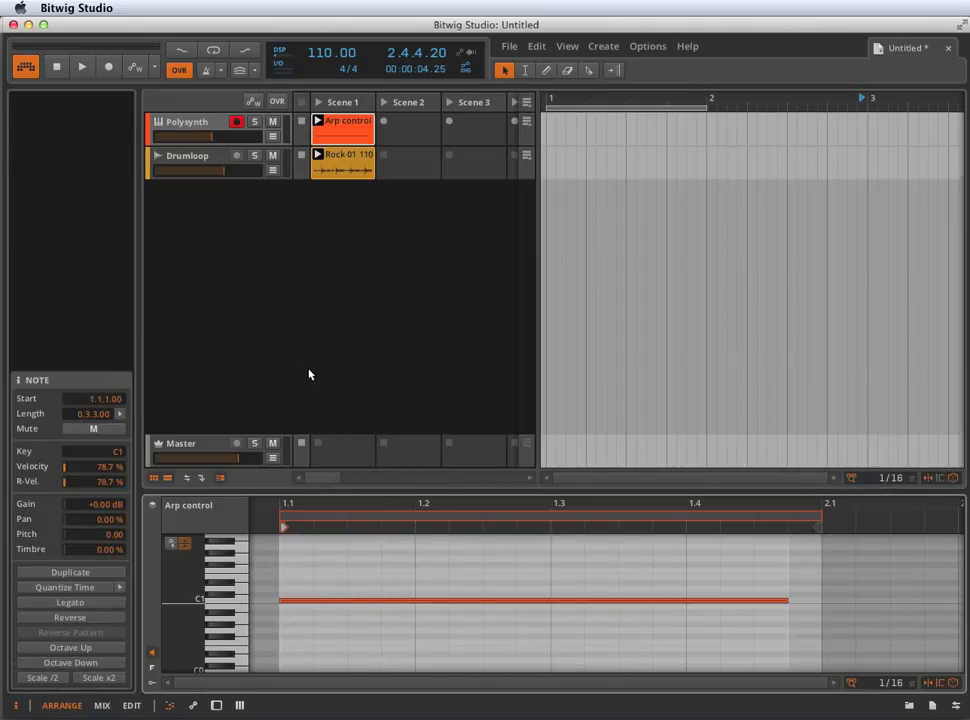
pyautogui.moveTo(242, 395)
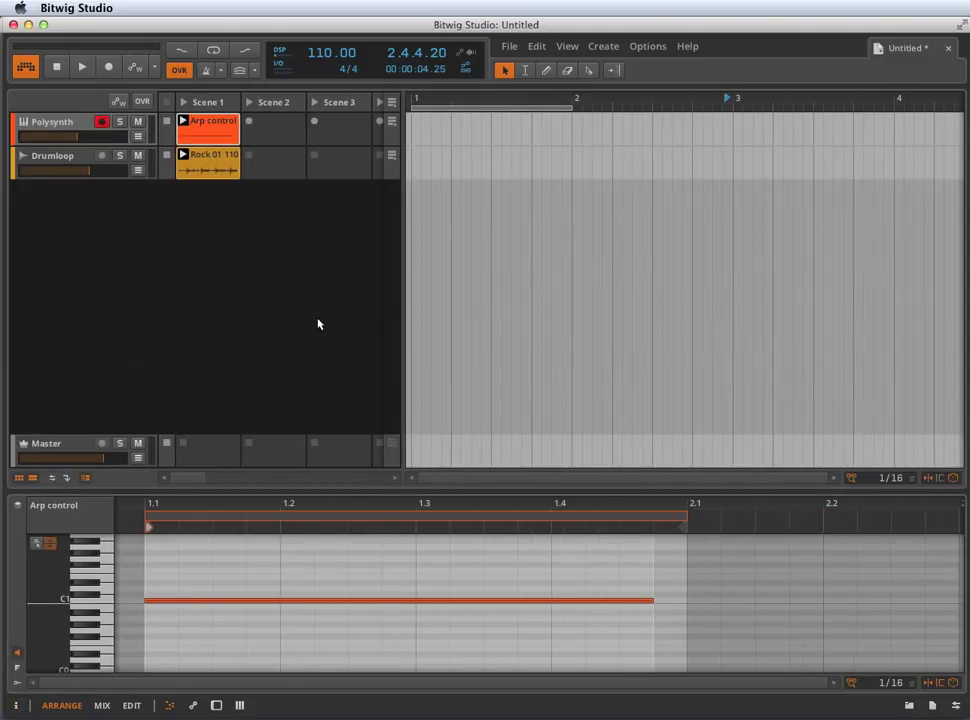
# - Hide the clip launcher grid so only the timeline and Arp control editor remain
pyautogui.click(19, 477)
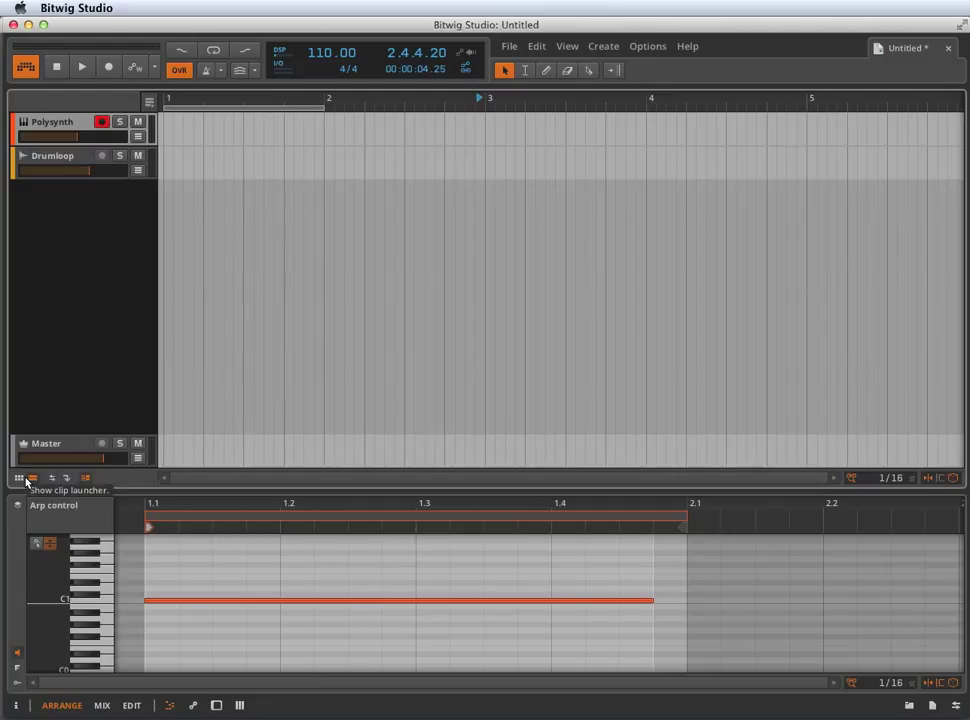
pyautogui.moveTo(125, 313)
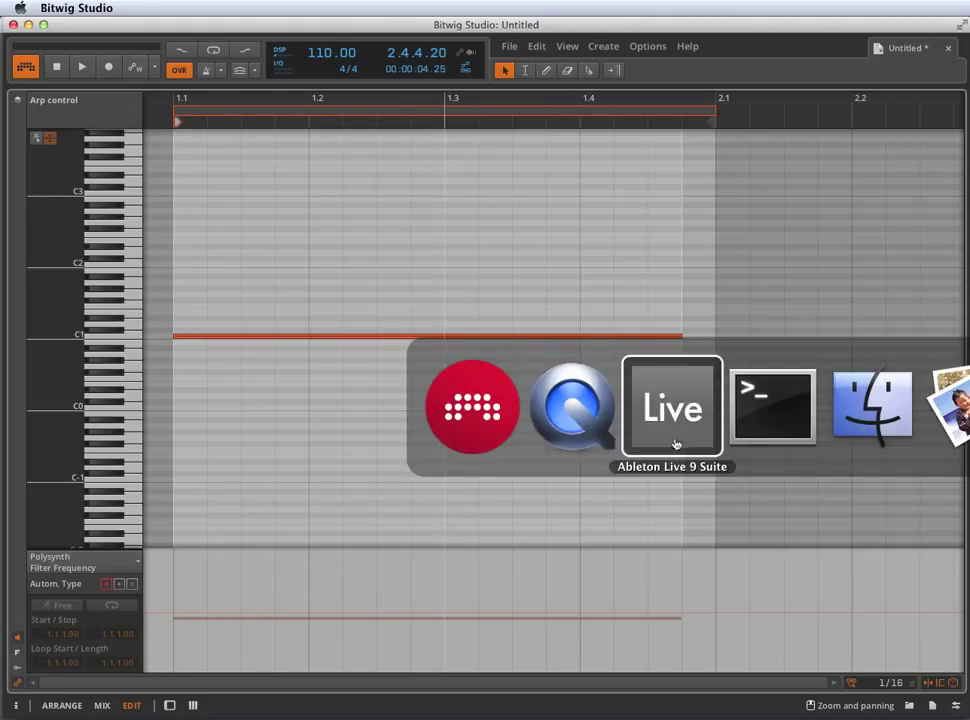
pyautogui.click(672, 407)
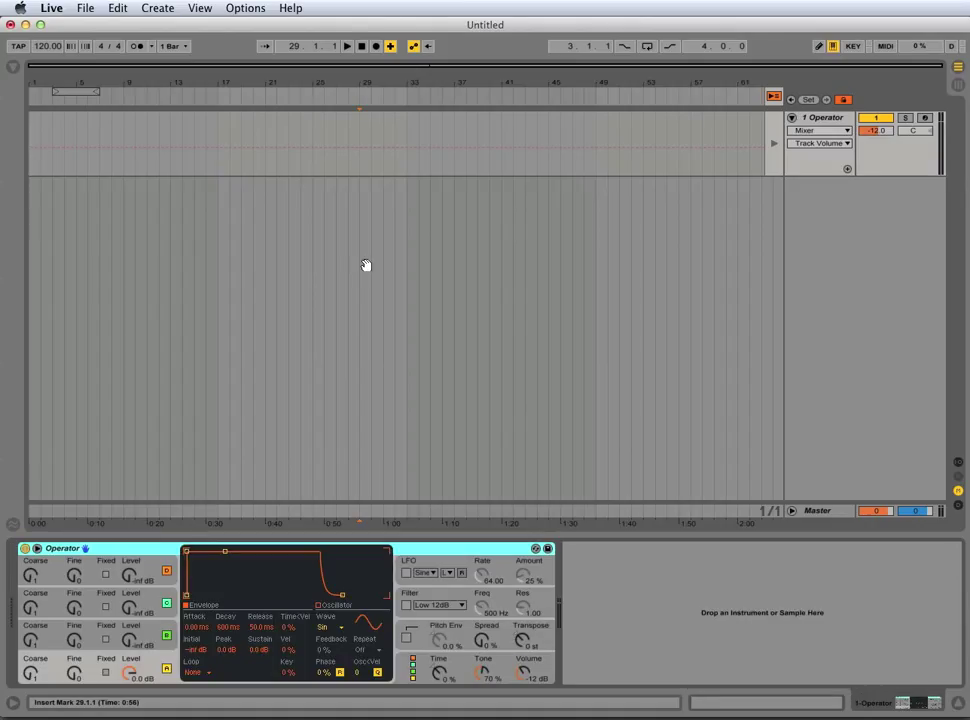
pyautogui.moveTo(365, 265)
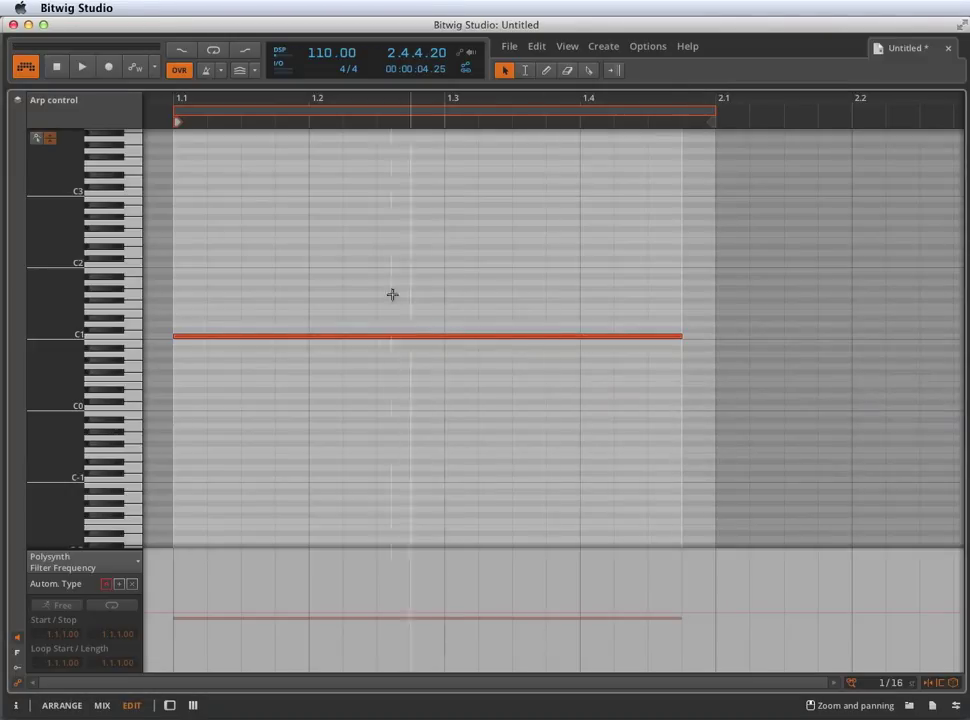
pyautogui.moveTo(389, 590)
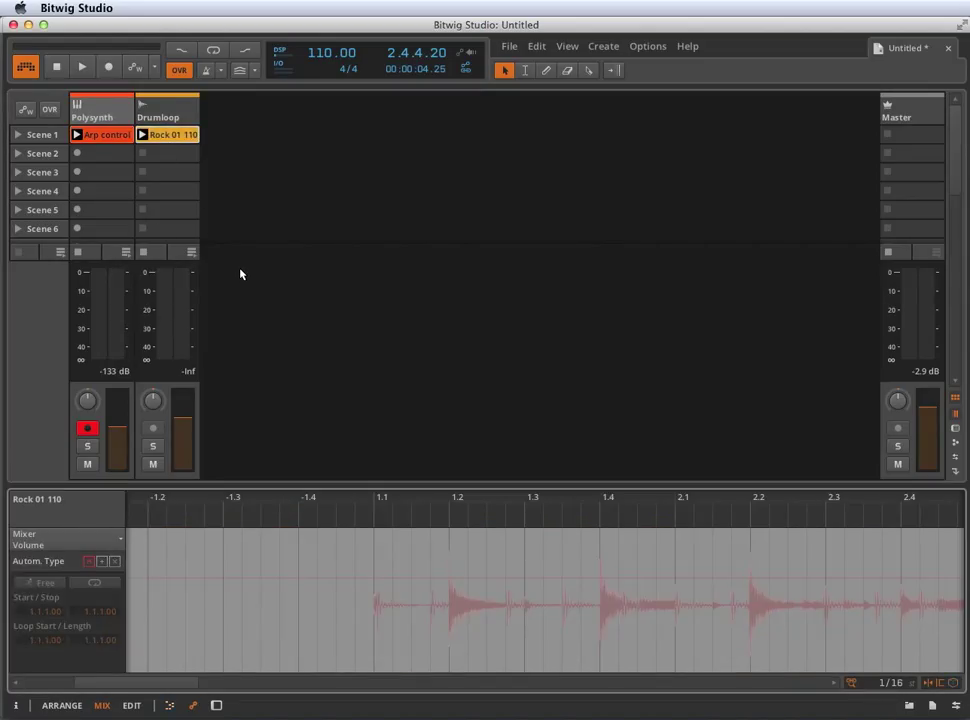
# - Select the Polysynth track to show its Arpeggiator, Polysynth and Reverb devices
pyautogui.click(100, 110)
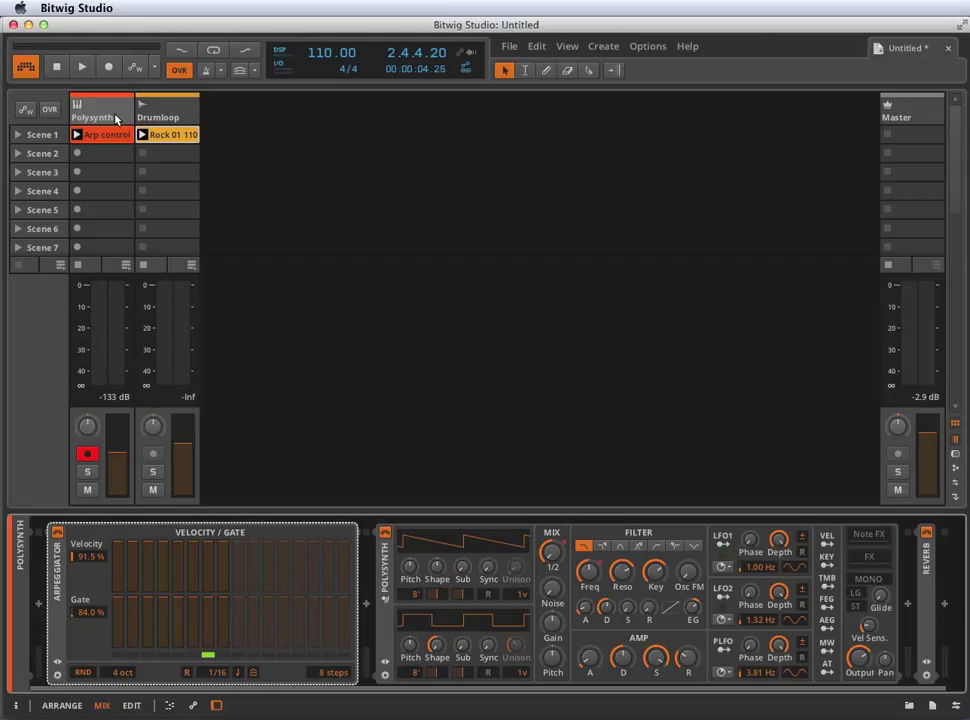
pyautogui.moveTo(364, 298)
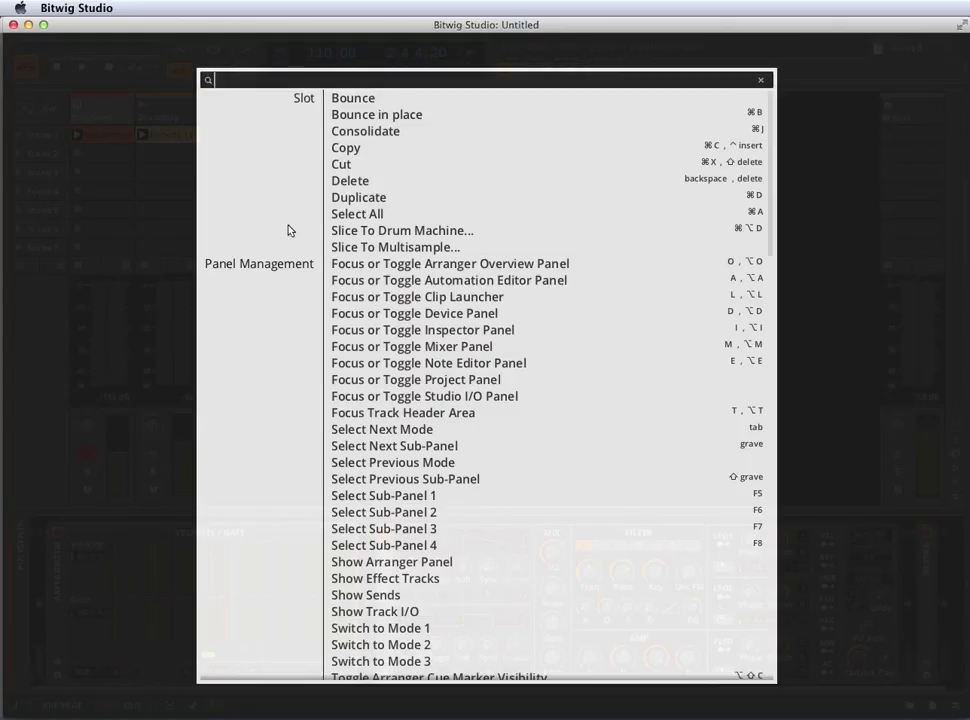
# - Search 'launcher' in the command palette, then show the Polysynth, Drumloop and Master arrangement
pyautogui.write('launcher')
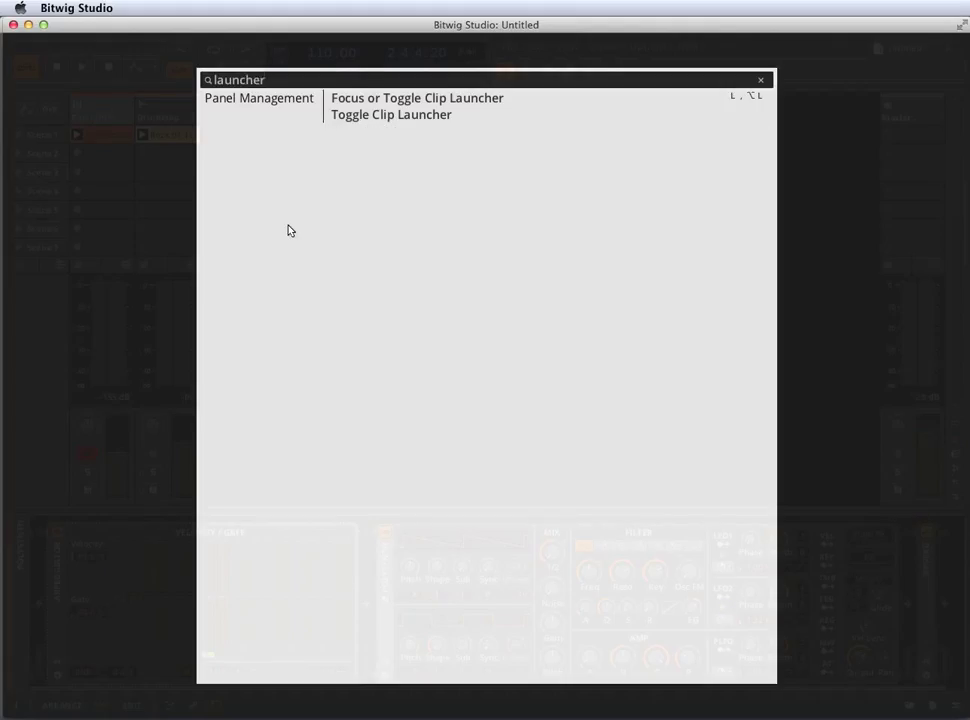
pyautogui.moveTo(730, 104)
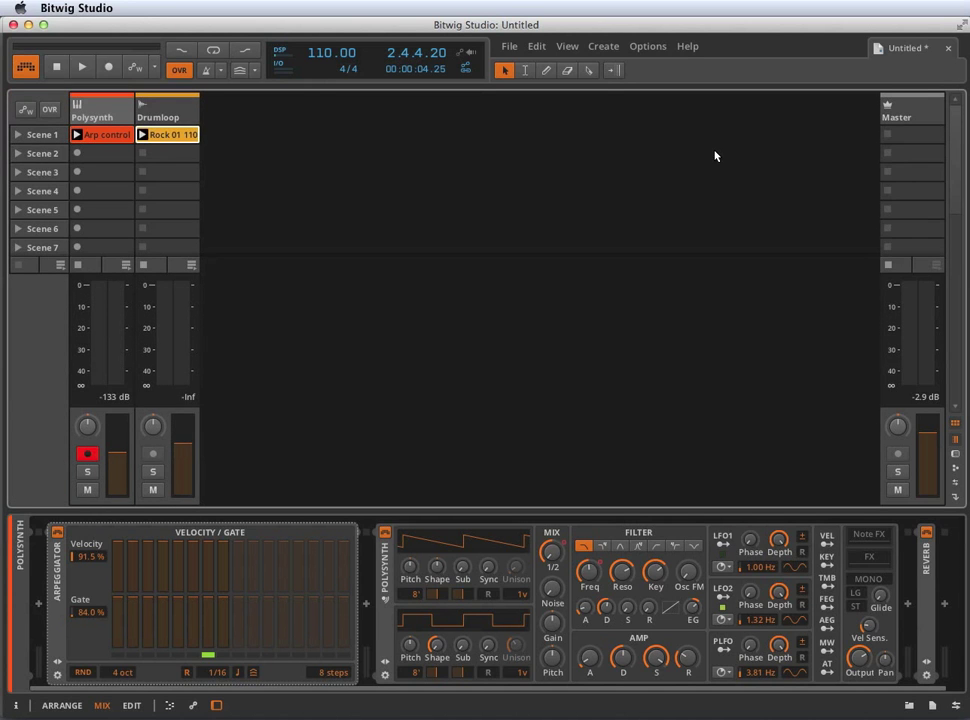
pyautogui.click(61, 705)
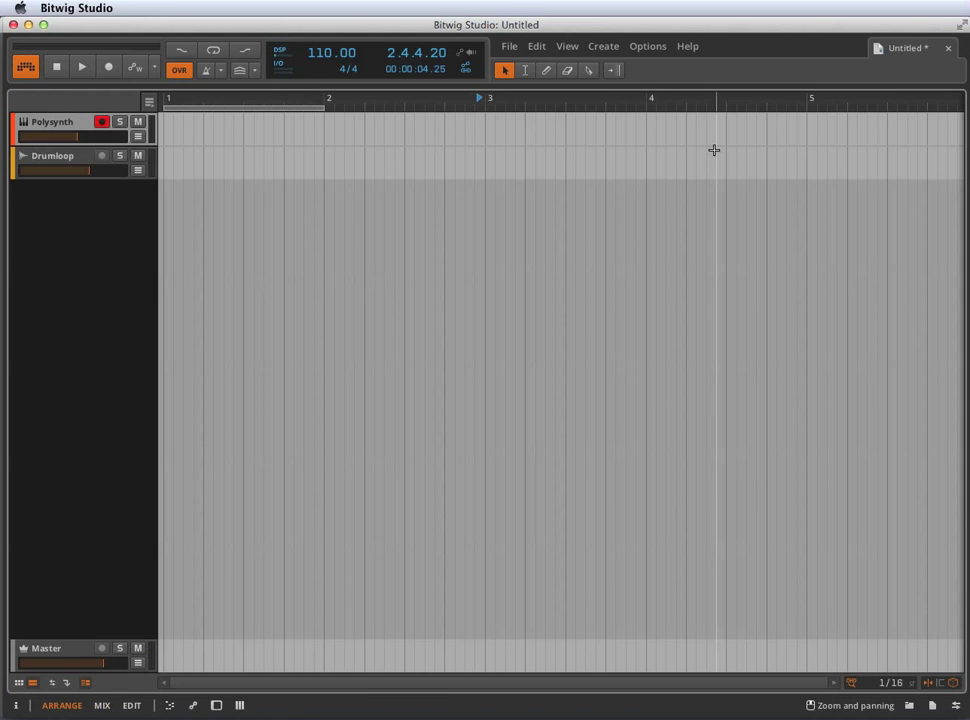